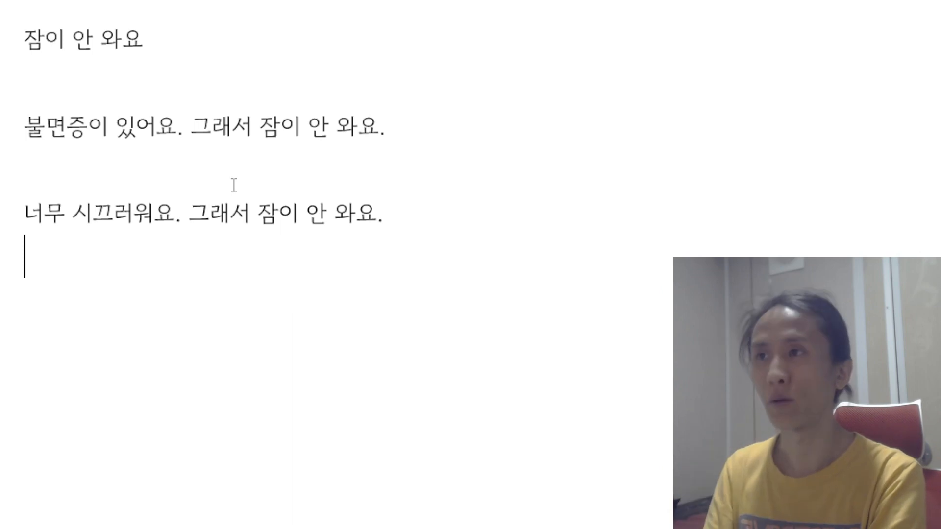
{"action": "type", "text": "너무 밝아요. 그래서 잠이 안 와요."}
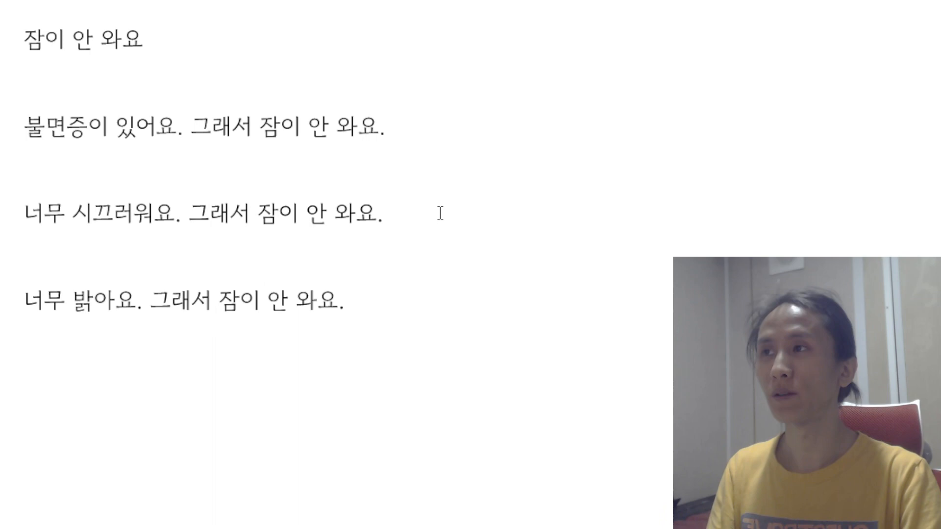